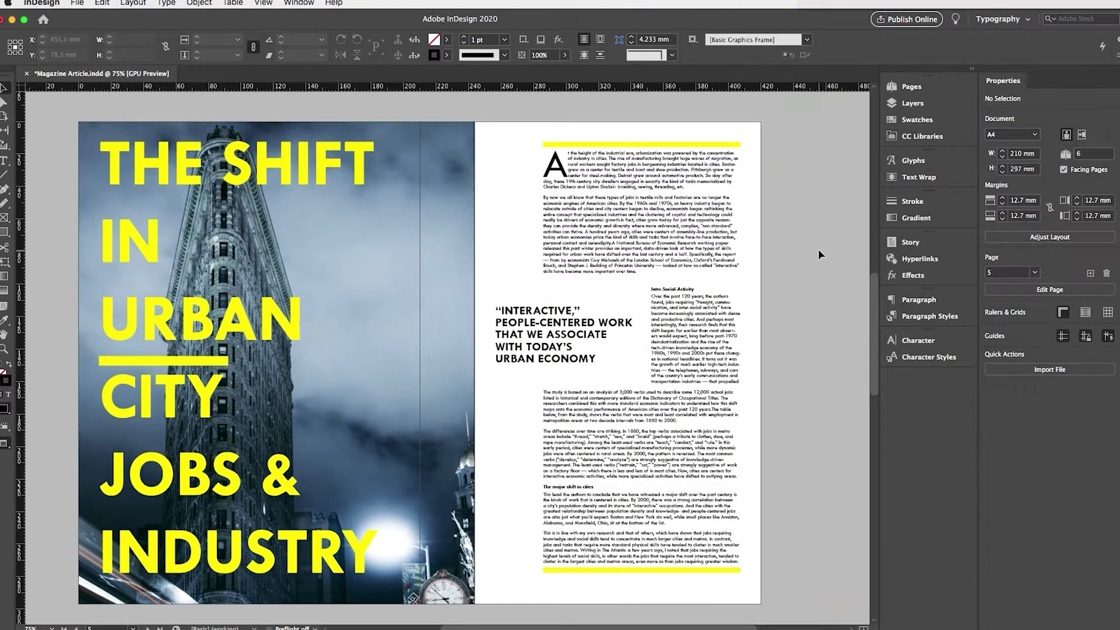
- Switch to the cactus flyer and browse the Place dialog's PLANTS EXPLAINED folder locations
left_click(84, 7)
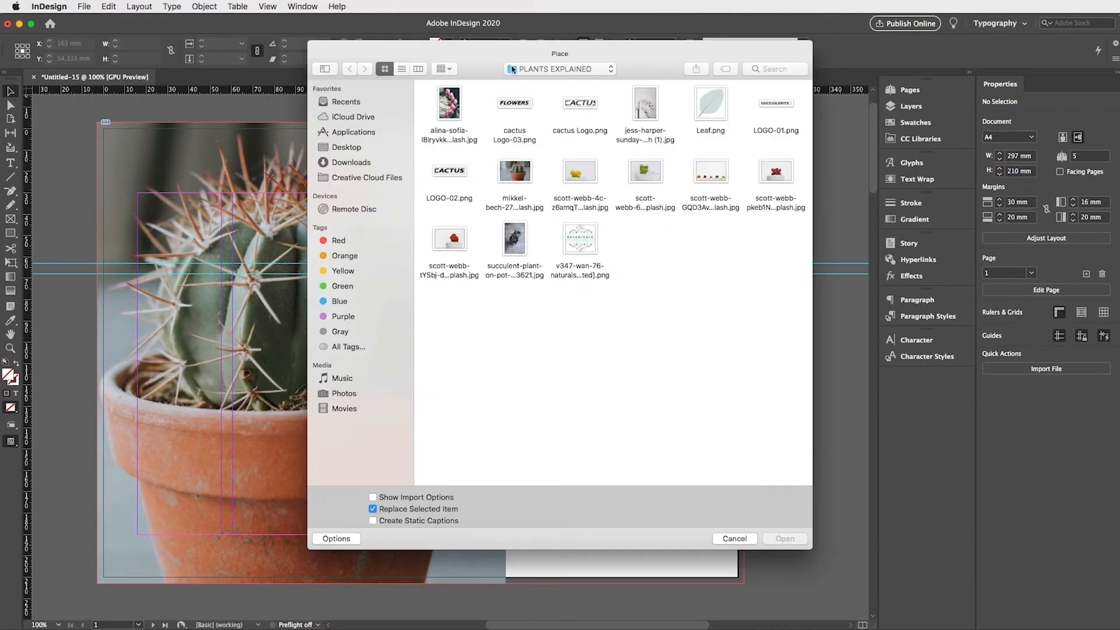
left_click(560, 69)
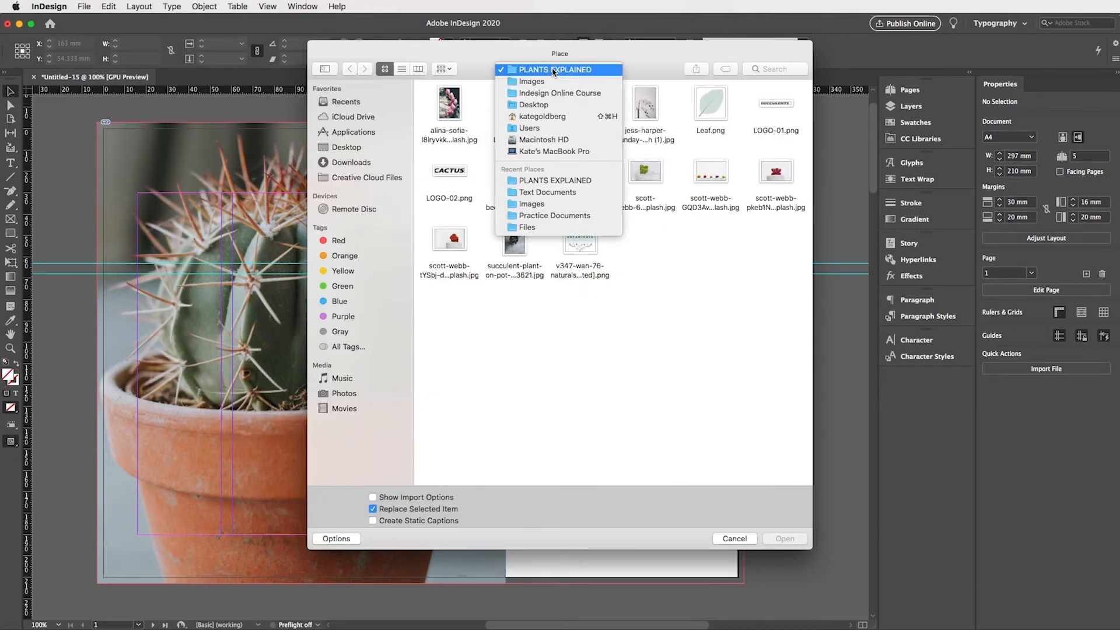